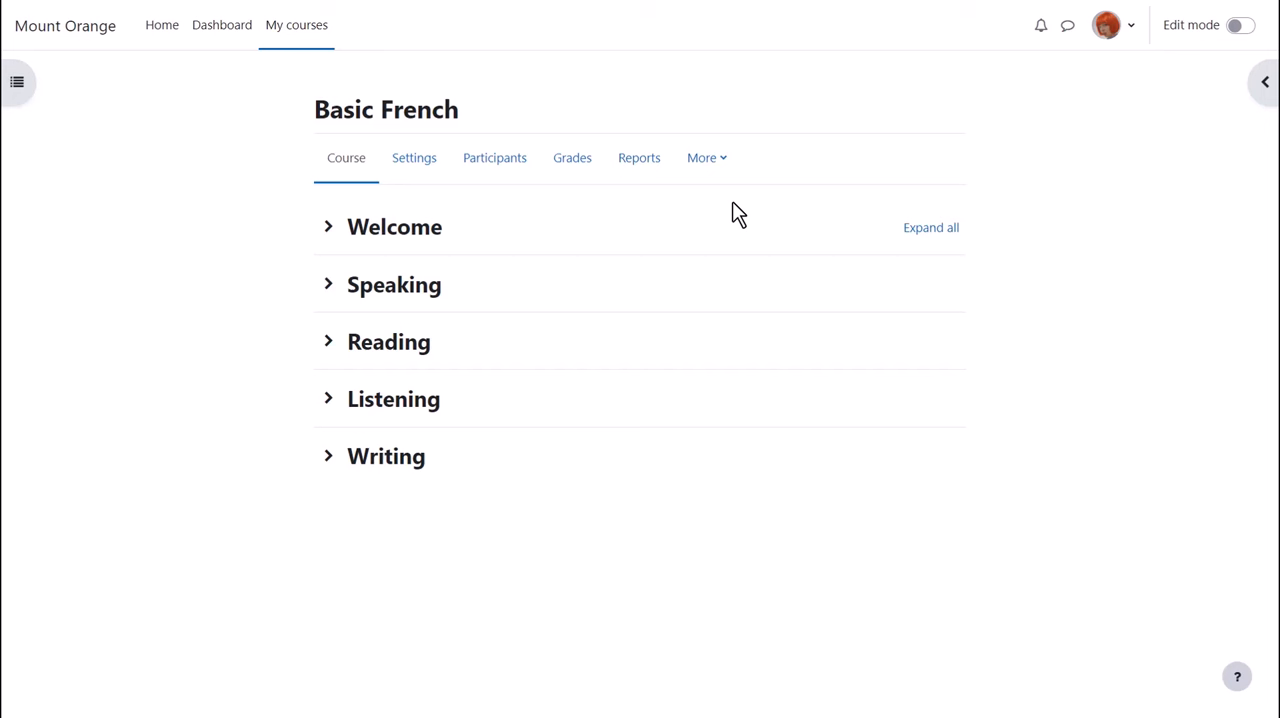
# - Go to the Course reuse page of the Basic French course from the More menu
pyautogui.click(702, 158)
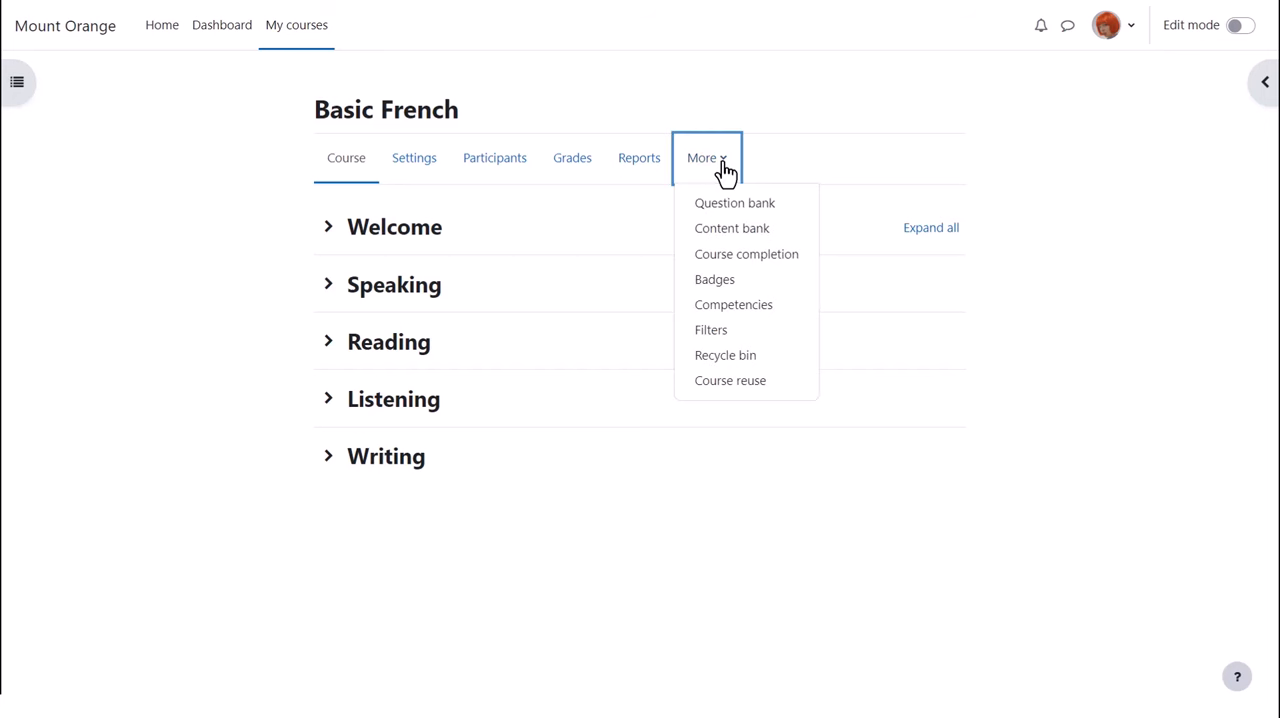
pyautogui.moveTo(730, 380)
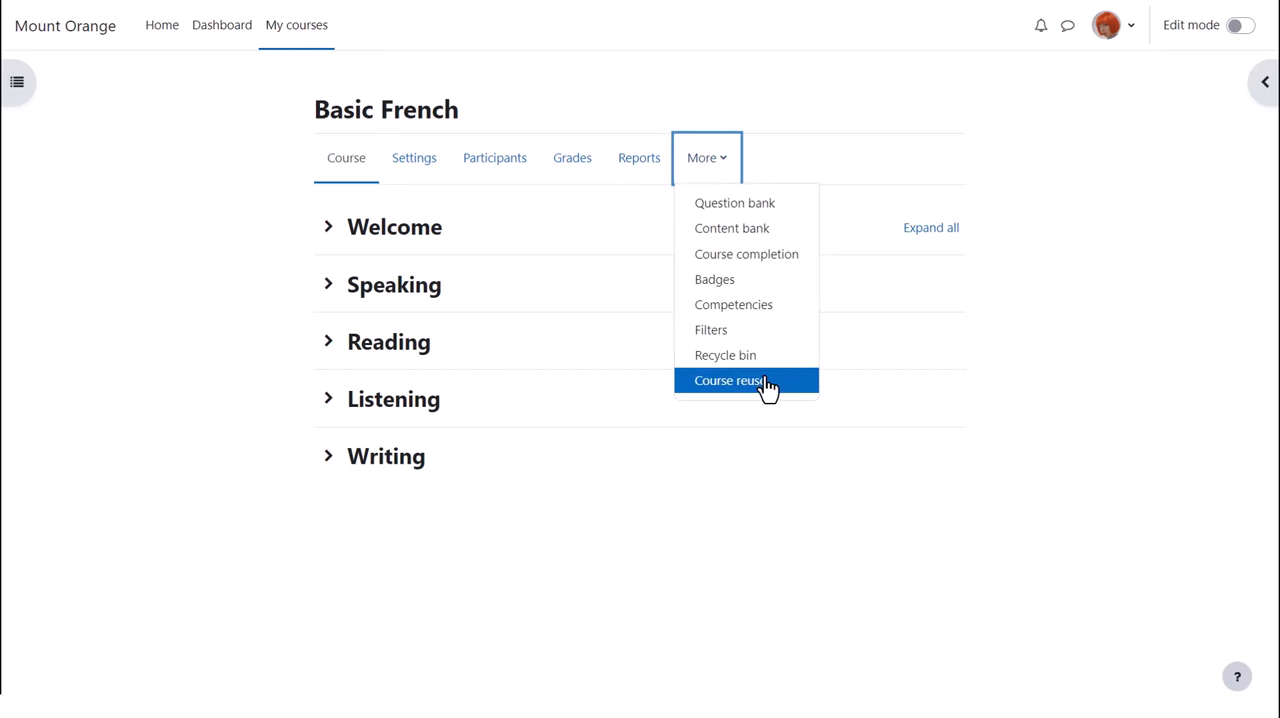
pyautogui.click(730, 380)
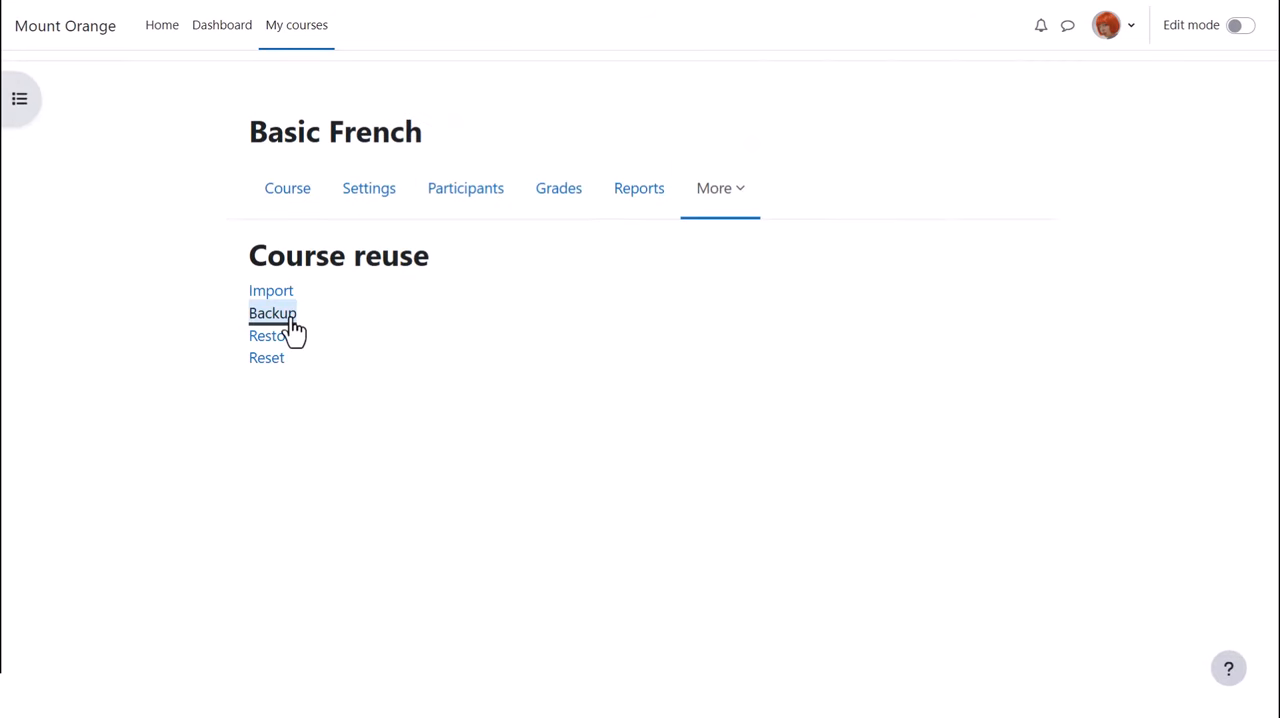
# - Start a backup of Basic French and review the Initial settings, leaving enrolled users excluded
pyautogui.click(272, 312)
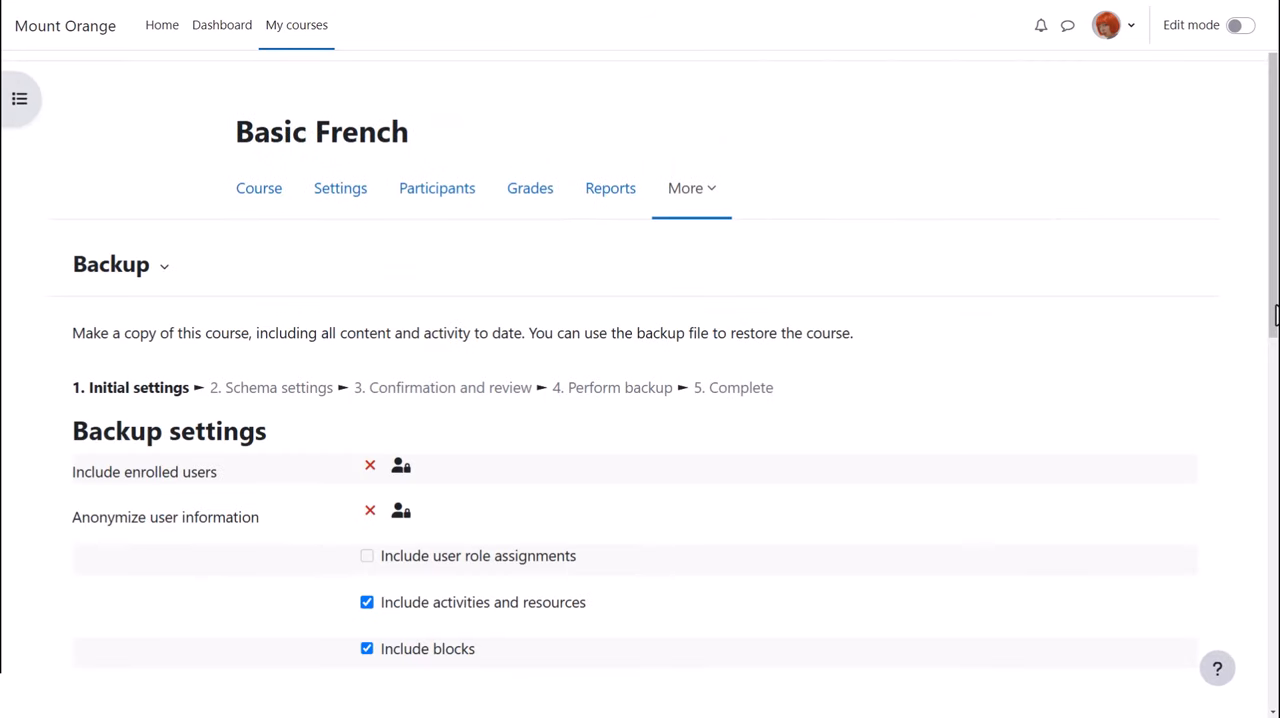
pyautogui.scroll(-3)
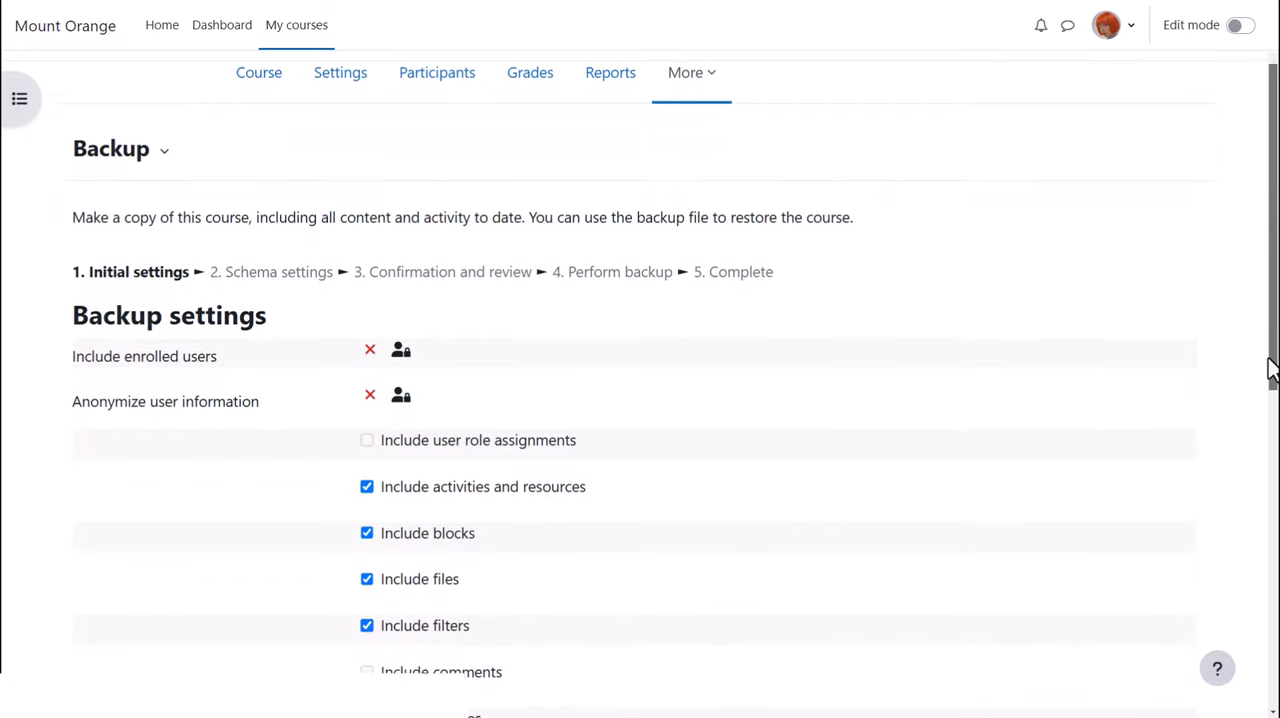
pyautogui.scroll(-3)
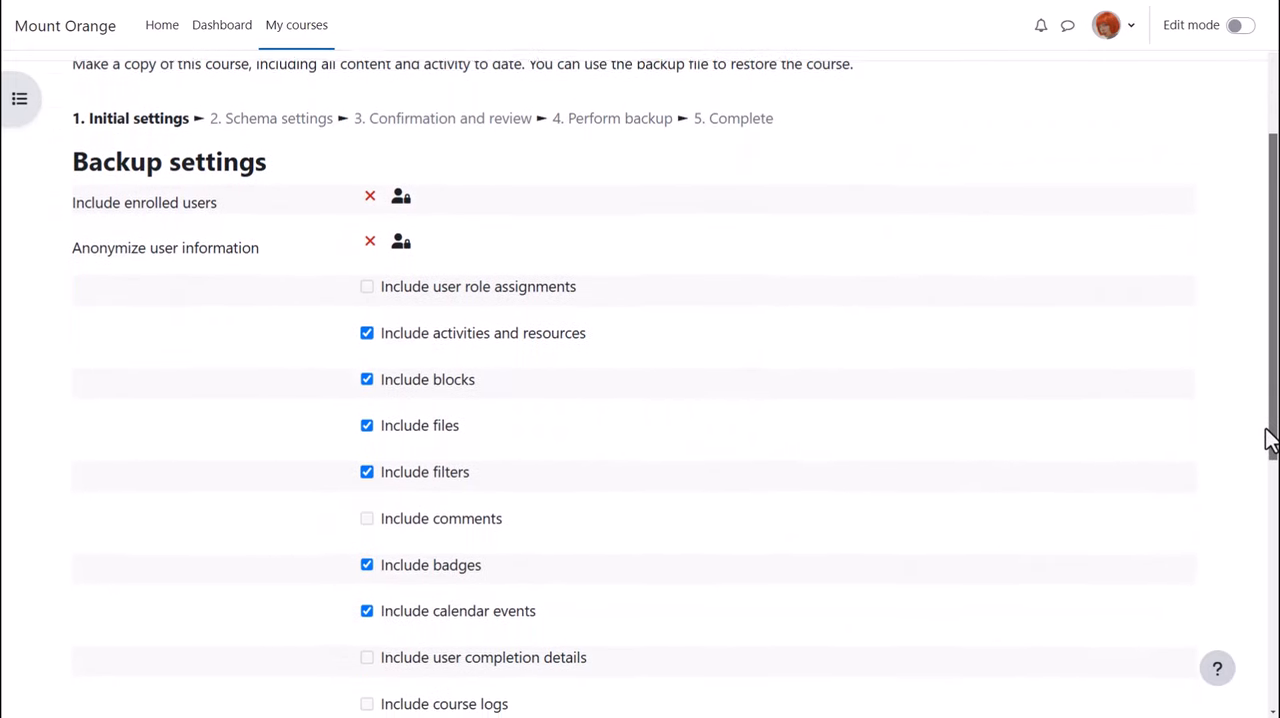
pyautogui.scroll(-3)
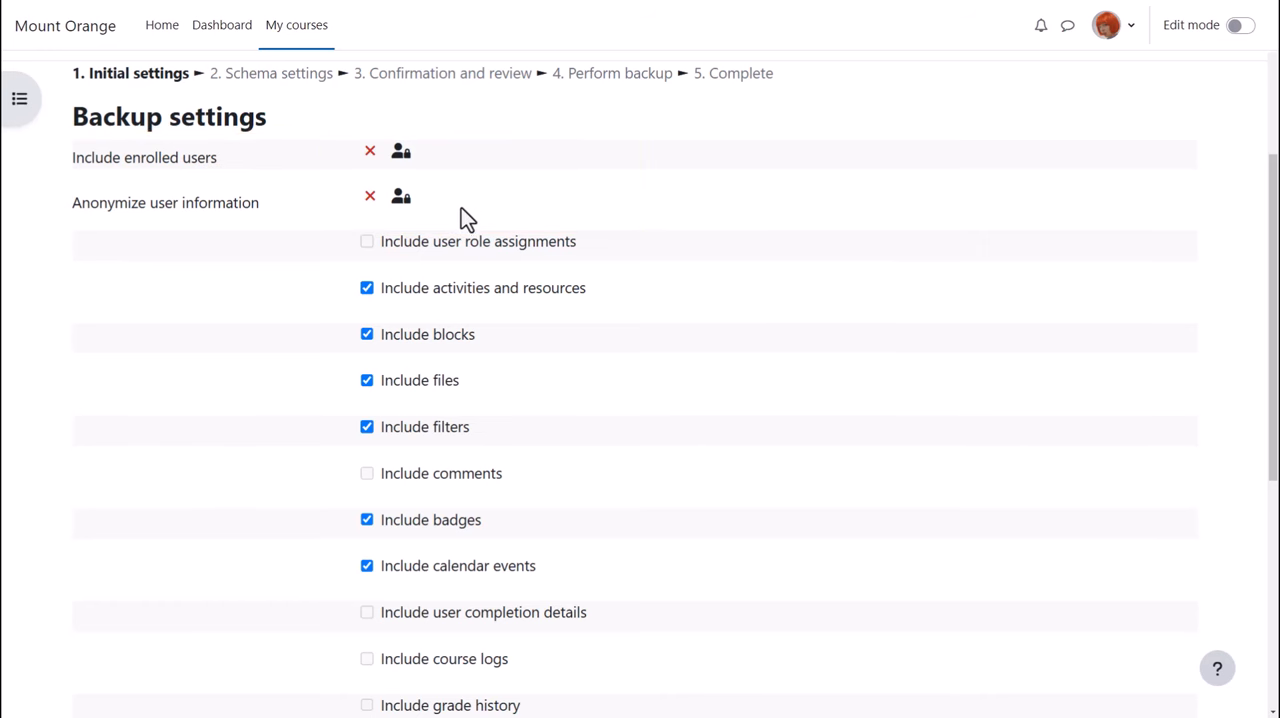
pyautogui.scroll(-3)
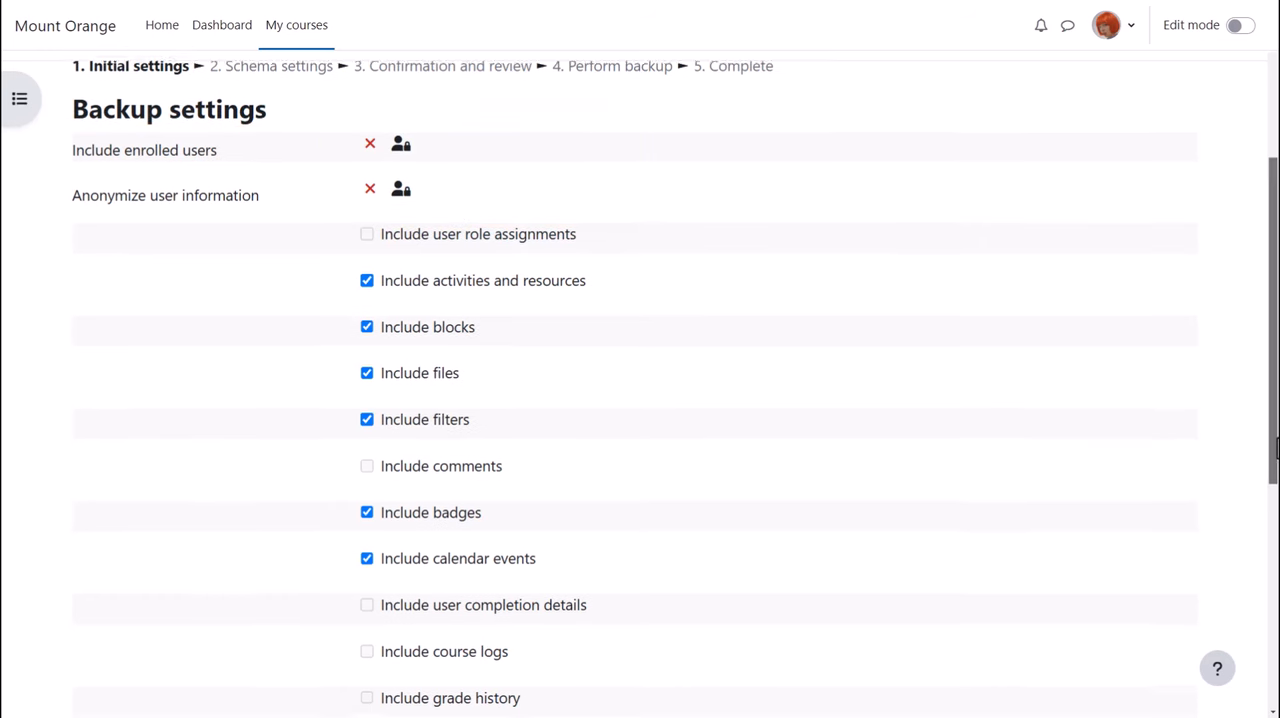
pyautogui.scroll(-3)
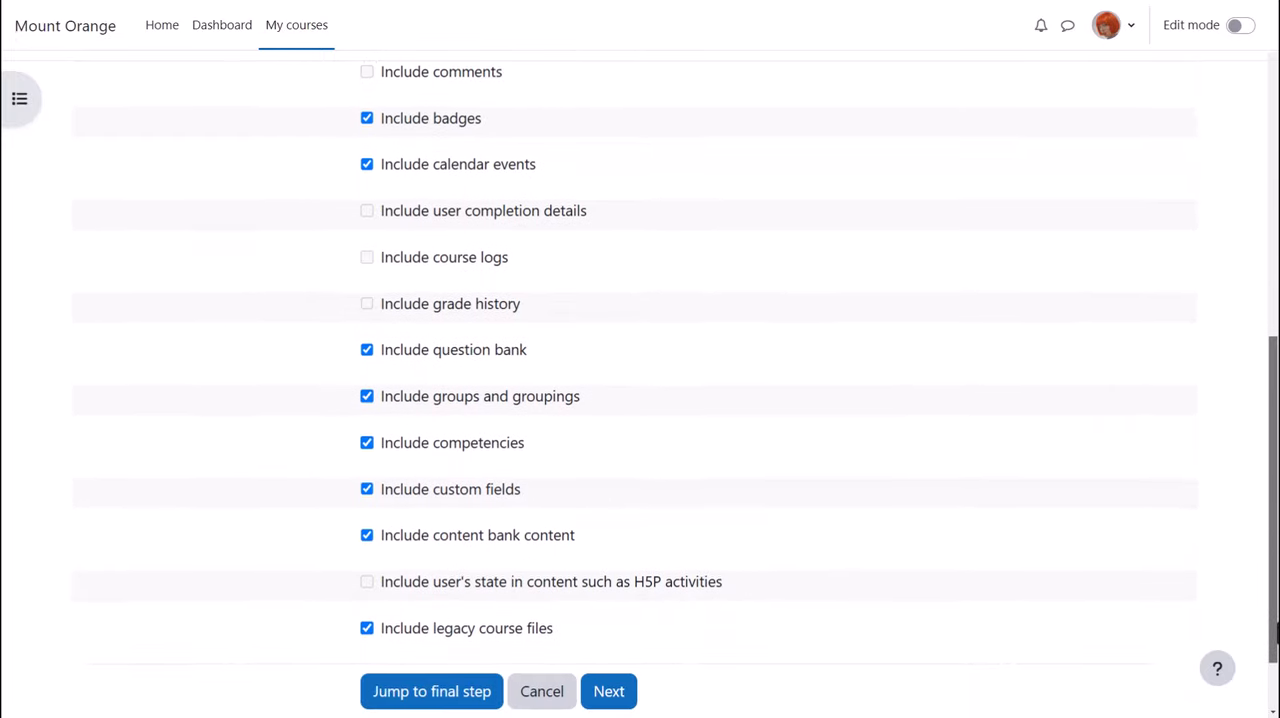
pyautogui.scroll(-3)
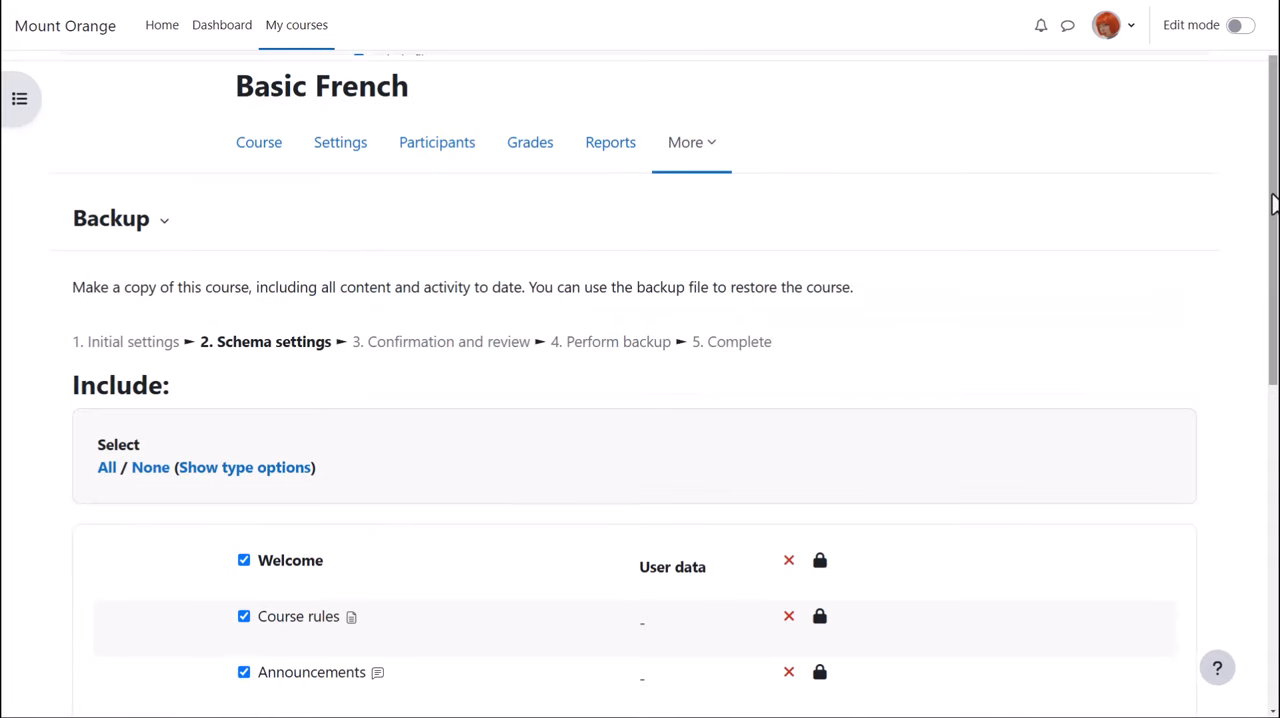
# - Keep every section and activity included in the Schema settings and continue to the review step
pyautogui.scroll(-3)
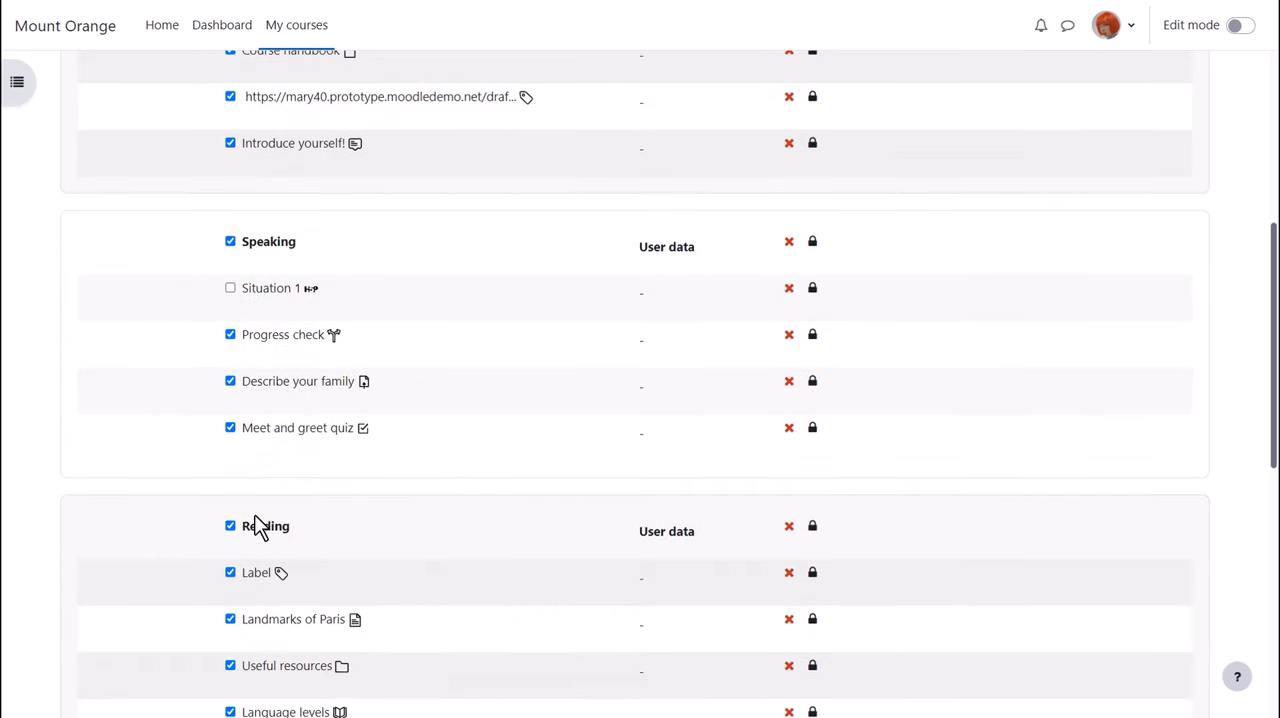
pyautogui.scroll(-3)
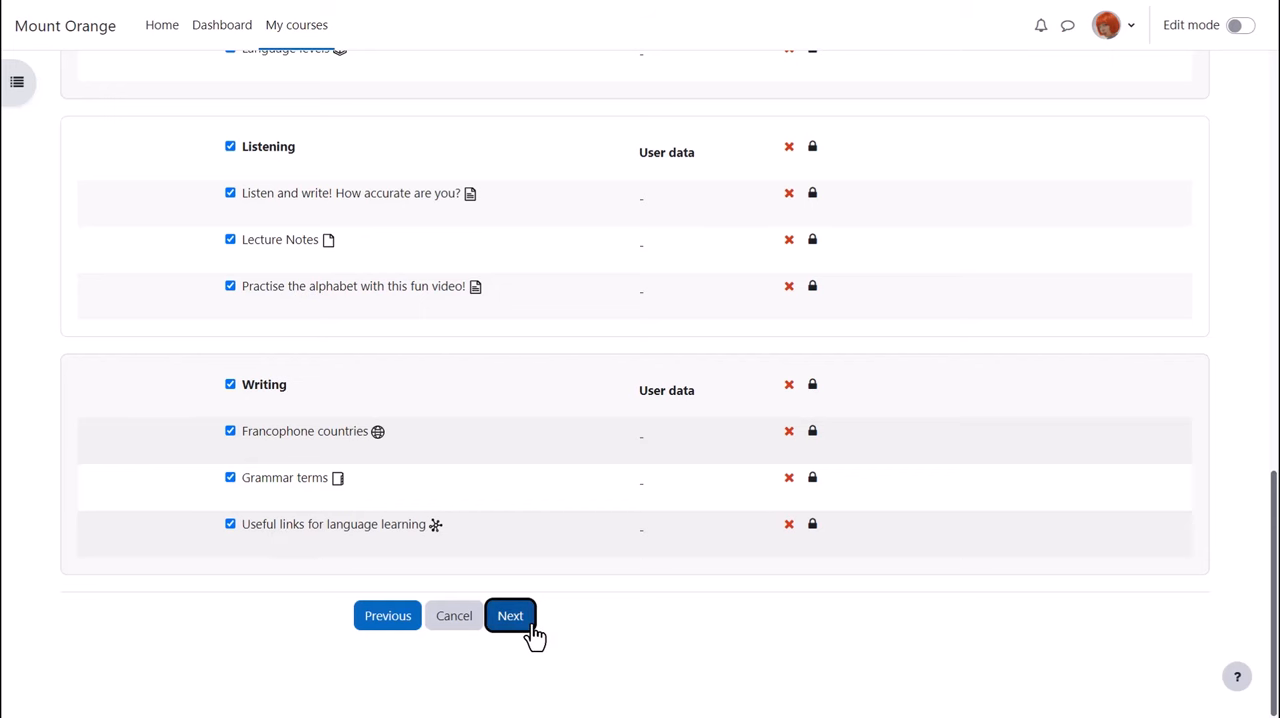
pyautogui.click(510, 616)
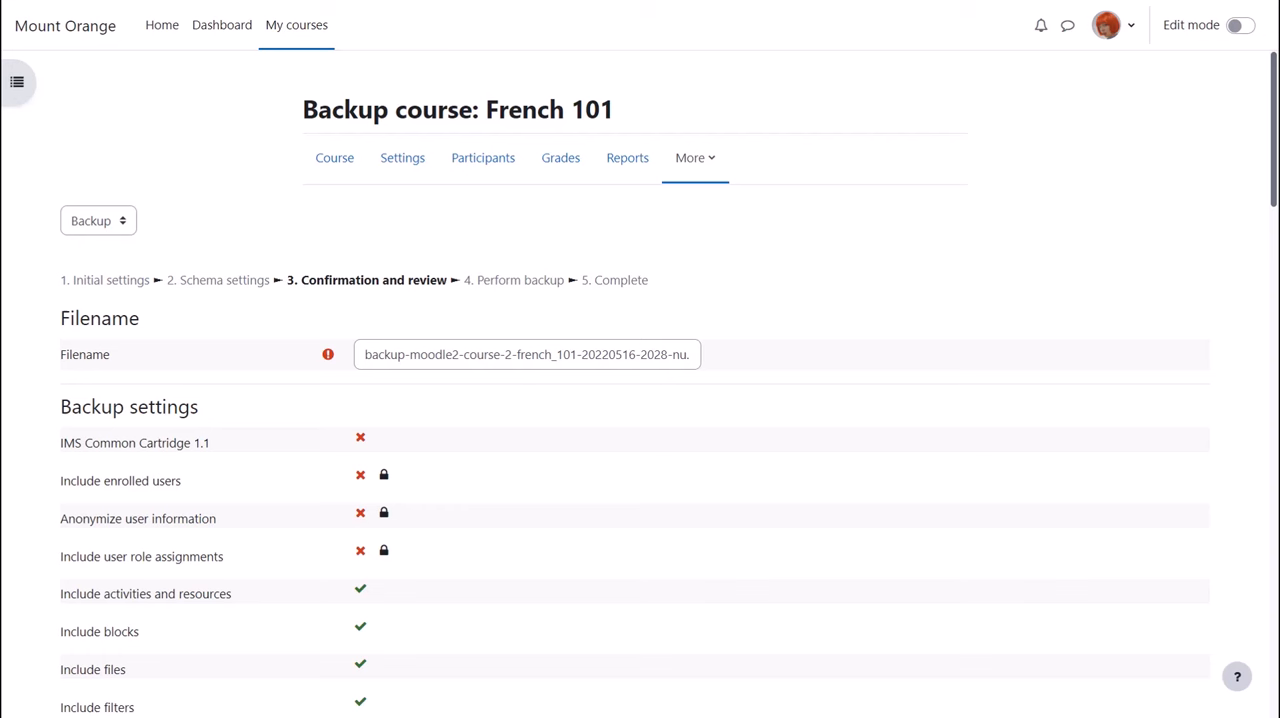
# - Prefix the backup filename with 'Sam Gr' before the generated moodle2 course name
pyautogui.click(526, 354)
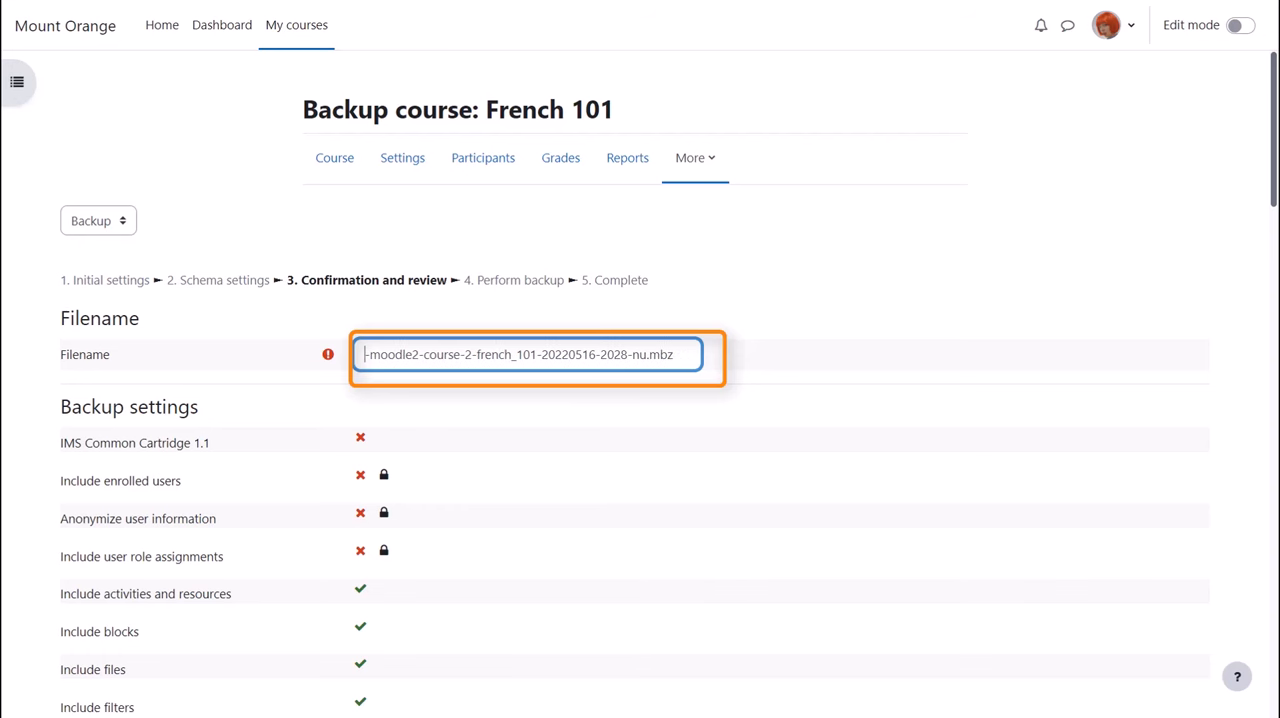
pyautogui.write('Sam Green')
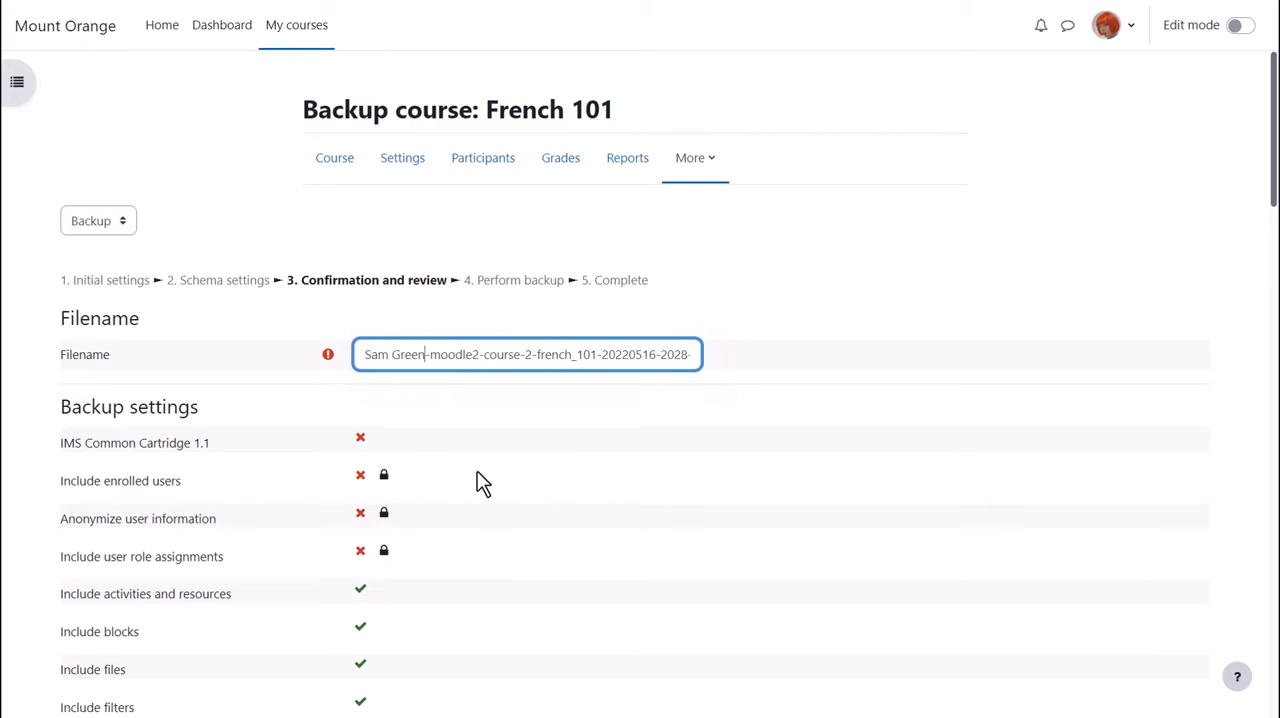
# - Perform the French 101 backup with the renamed file and reviewed settings
pyautogui.scroll(-3)
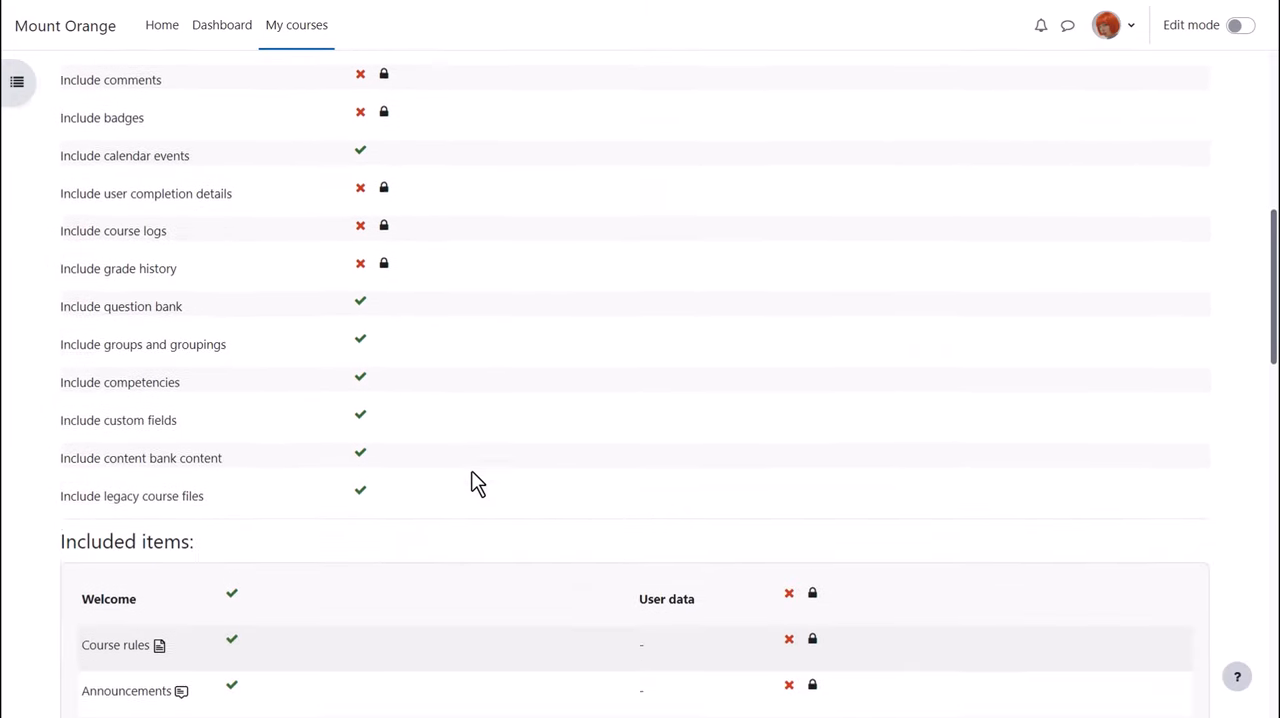
pyautogui.scroll(-3)
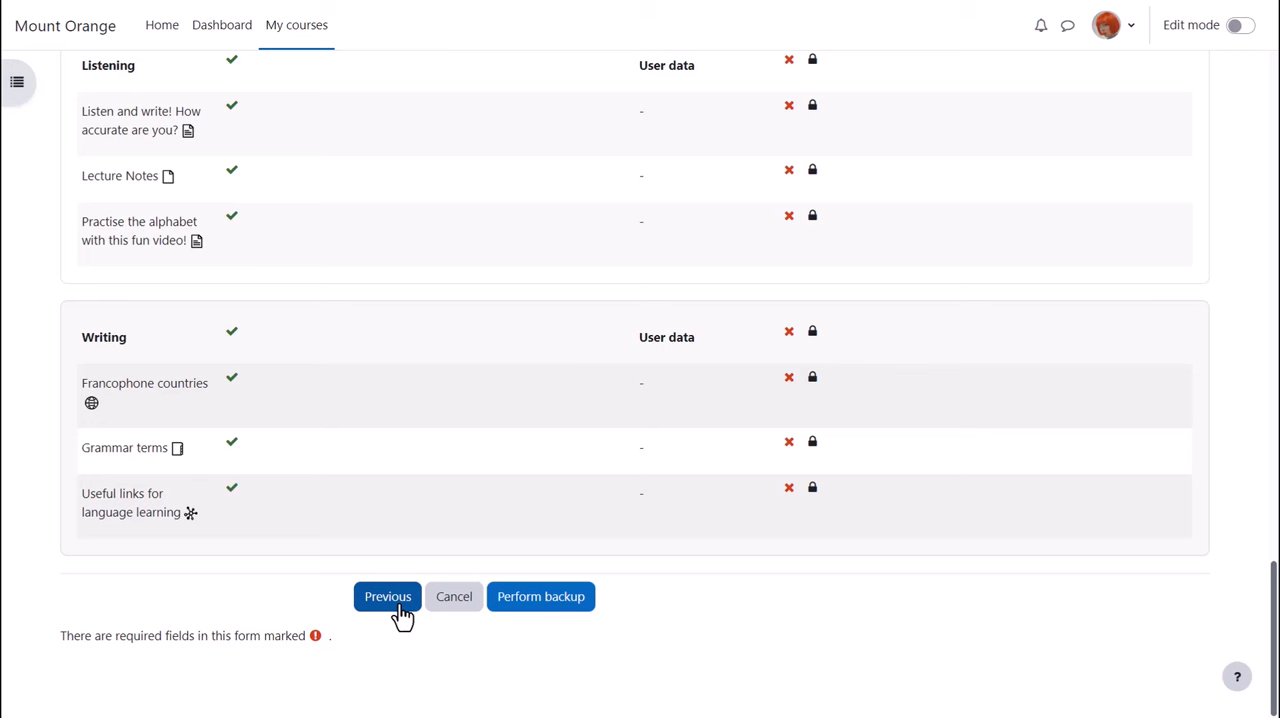
pyautogui.moveTo(540, 596)
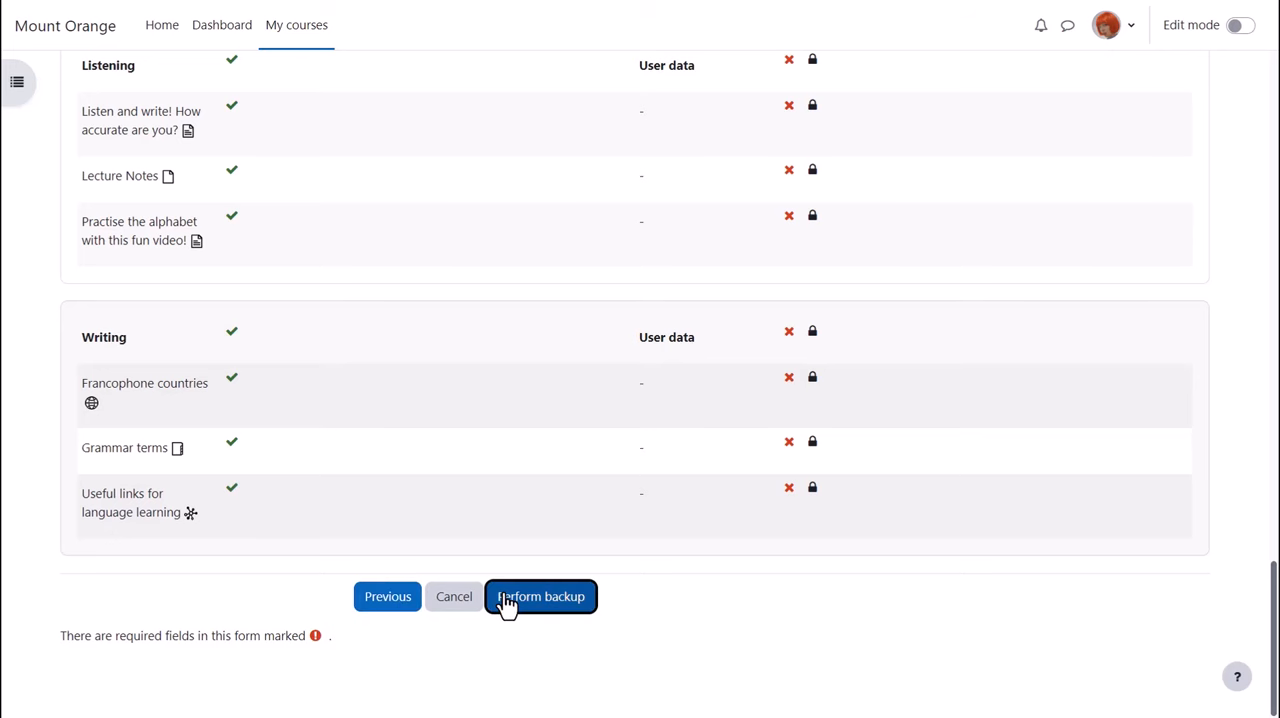
pyautogui.click(540, 596)
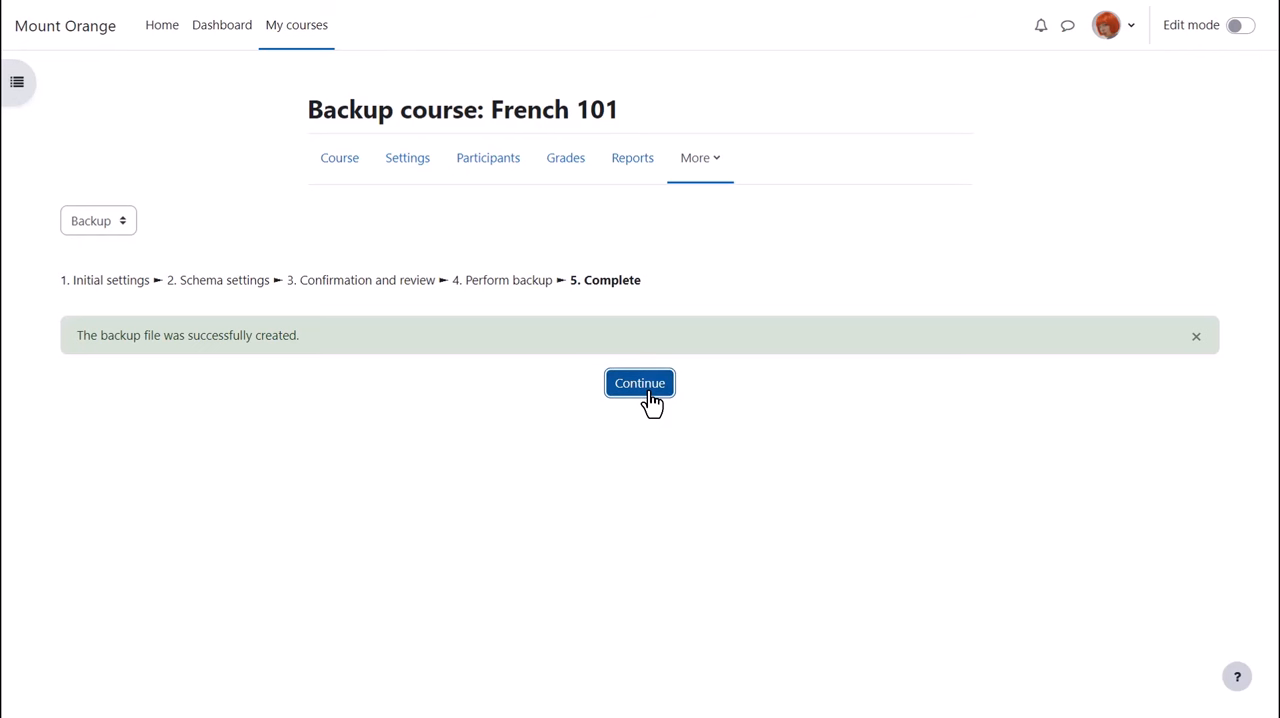
# - Continue to the user private backup area and download the renamed 4.4 MB .mbz file
pyautogui.click(640, 384)
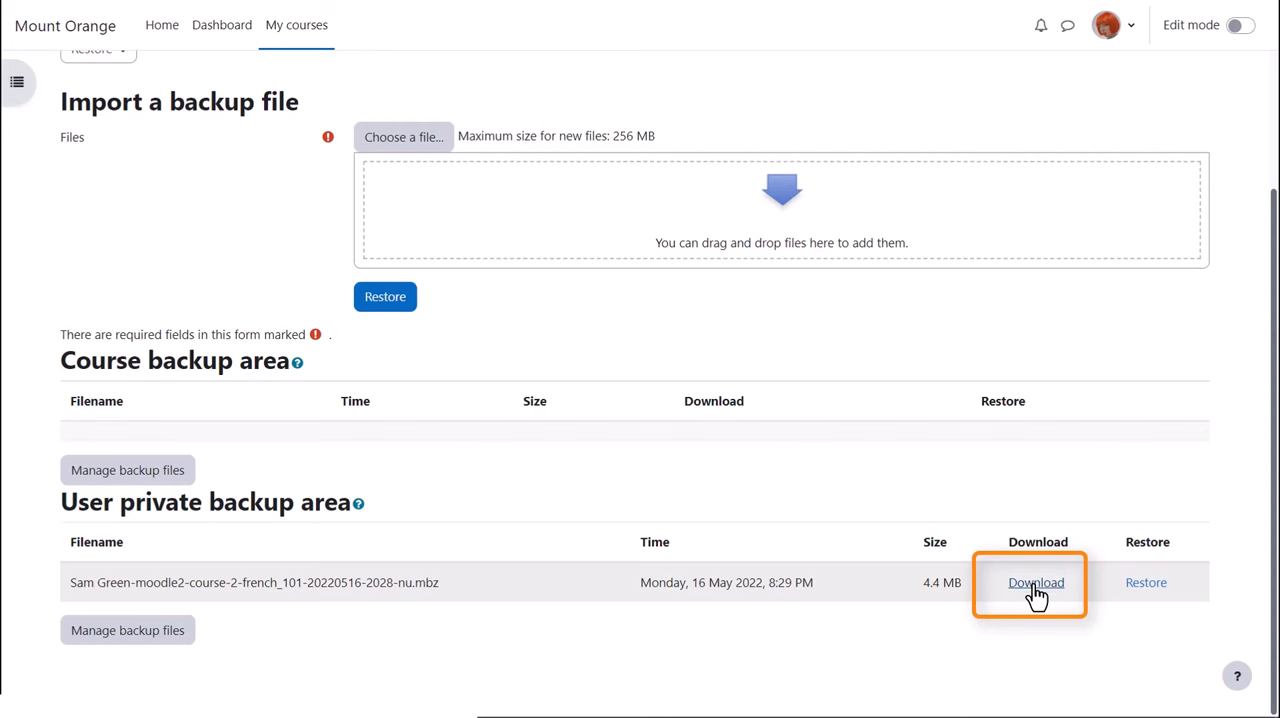
pyautogui.click(1036, 582)
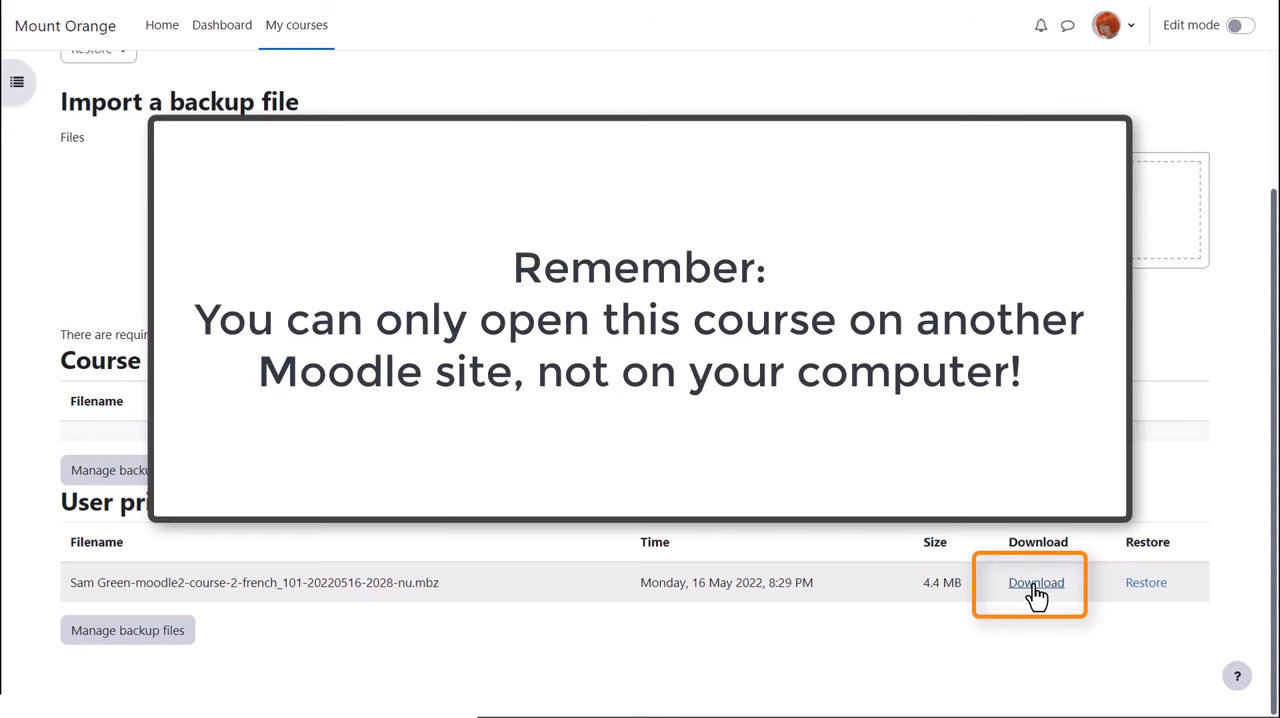